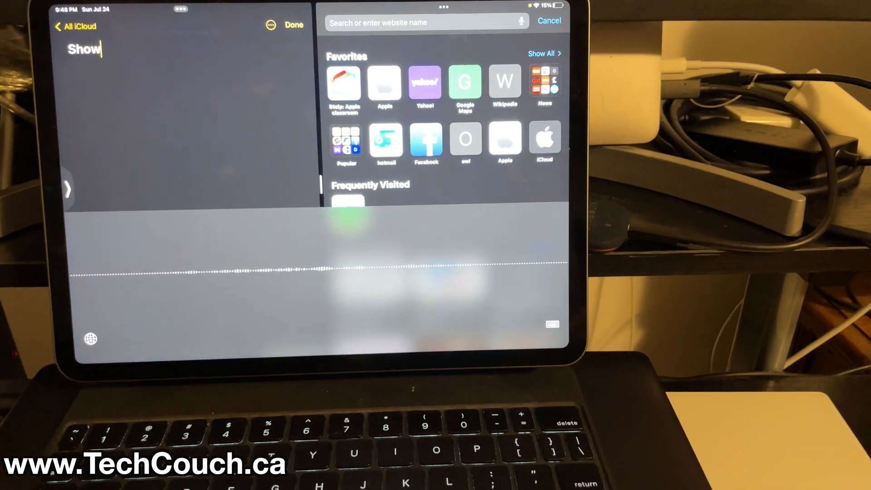
{"action": "type", "text": "button and that automatically"}
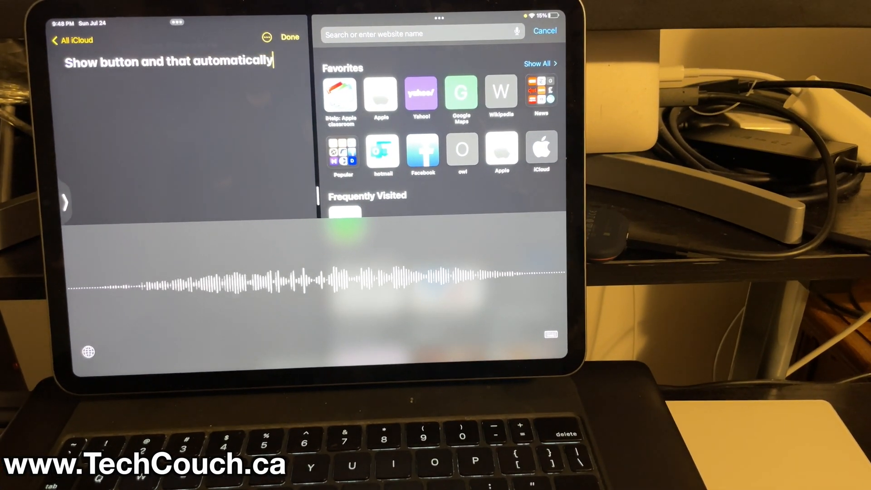
{"action": "type", "text": "brings up the voice"}
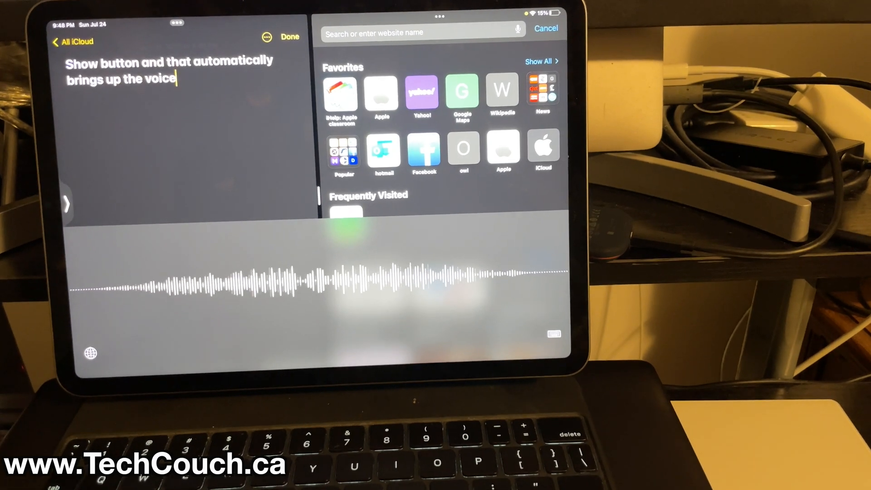
{"action": "type", "text": "control and now it's recording and that's pretty great and"}
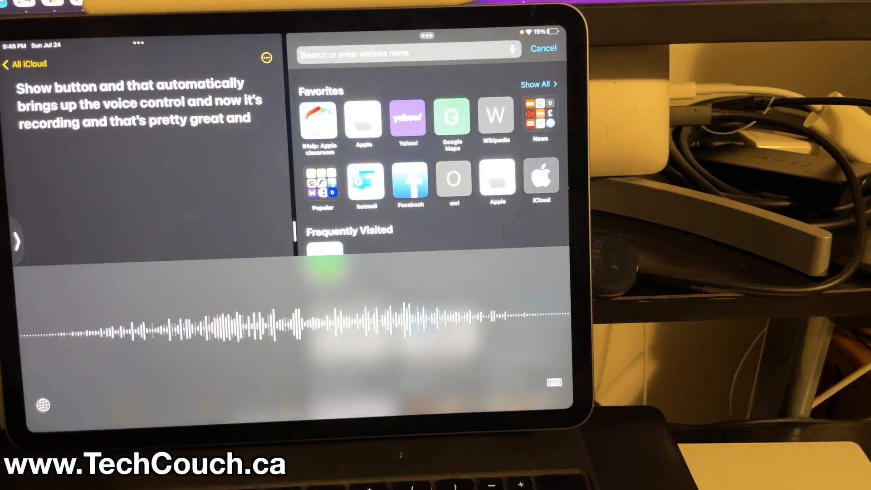
{"action": "type", "text": "Costco Wholesale"}
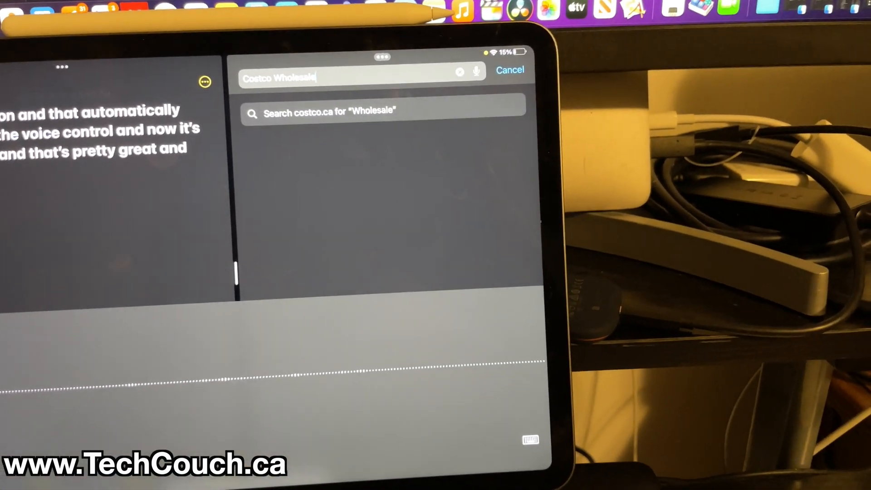